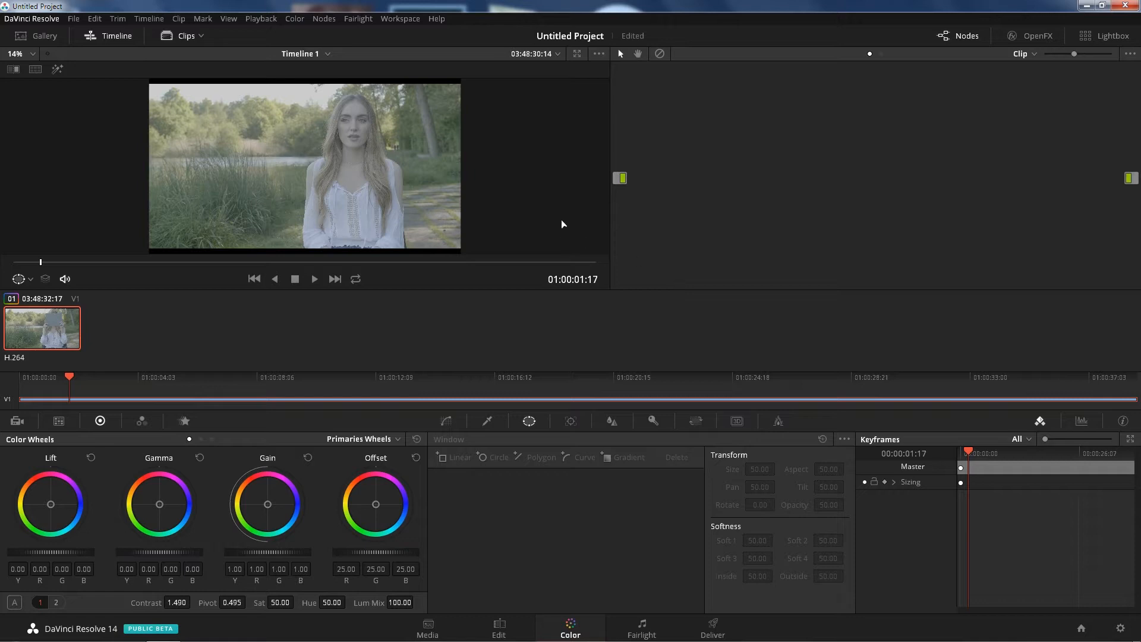
mouse_move(416, 22)
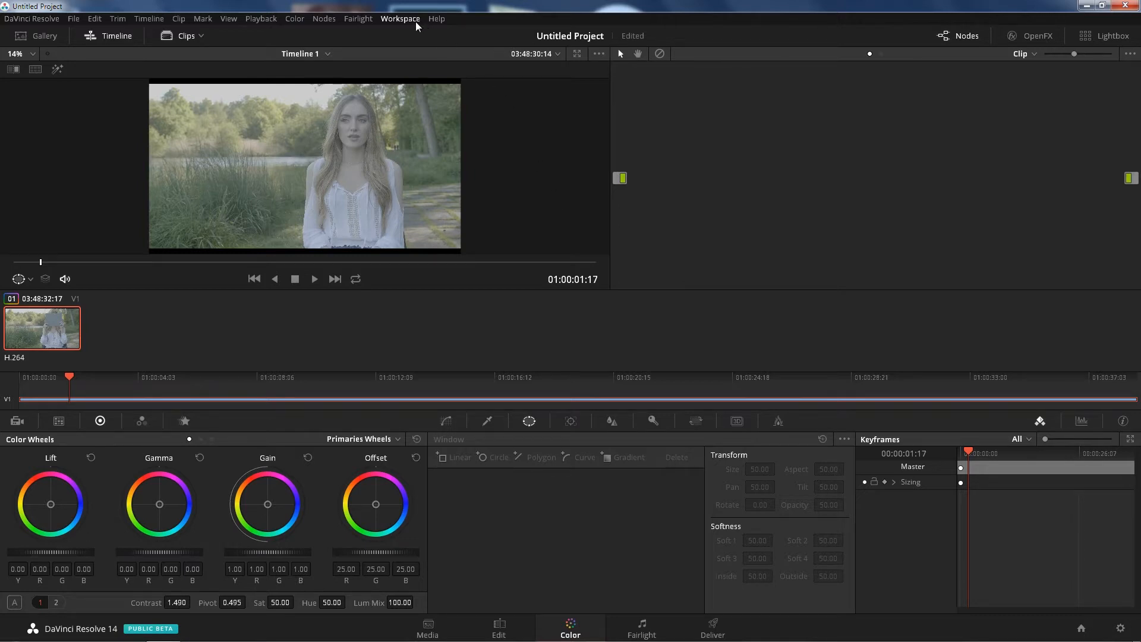
Show the Video Scopes window as a single-view Waveform.
click(399, 18)
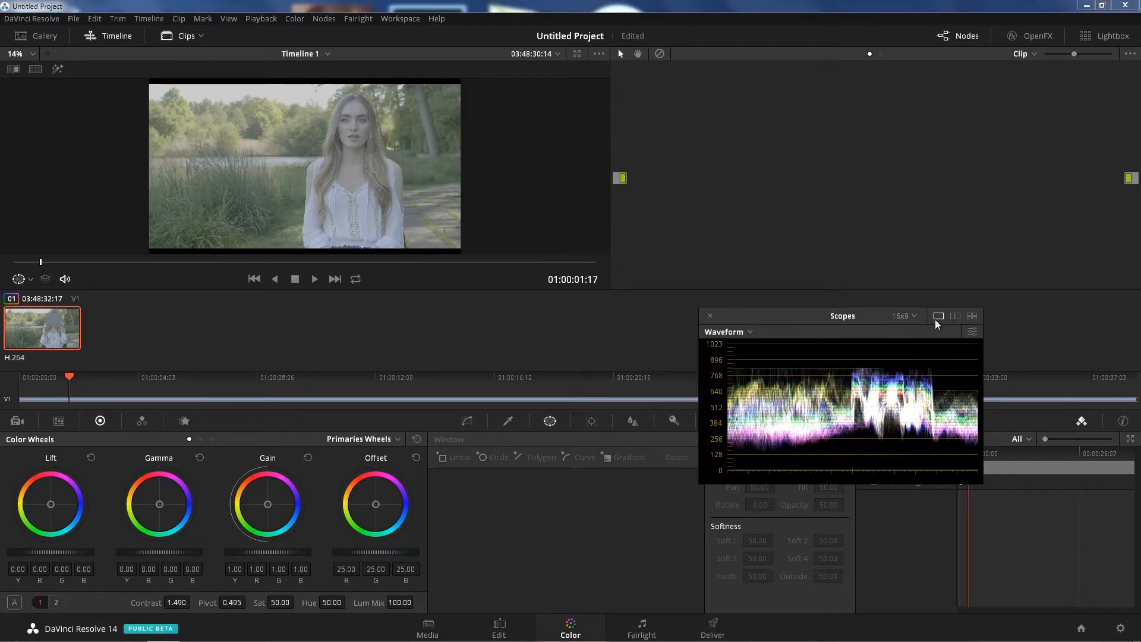
click(955, 316)
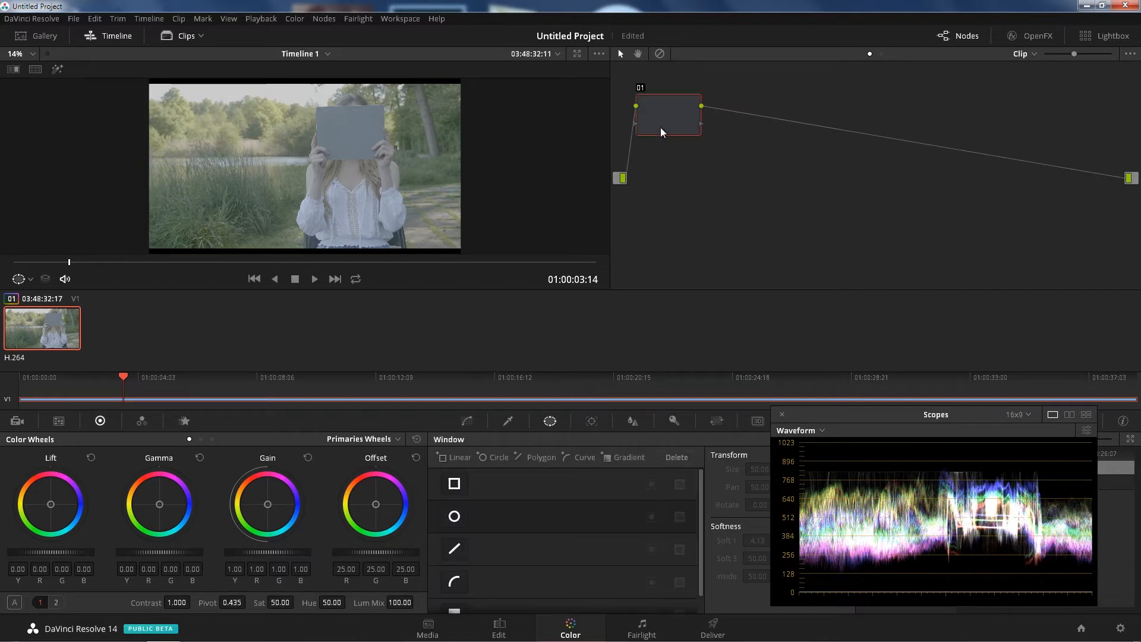
Add a serial node after node 01 and return to the Color Wheels palette.
right_click(665, 116)
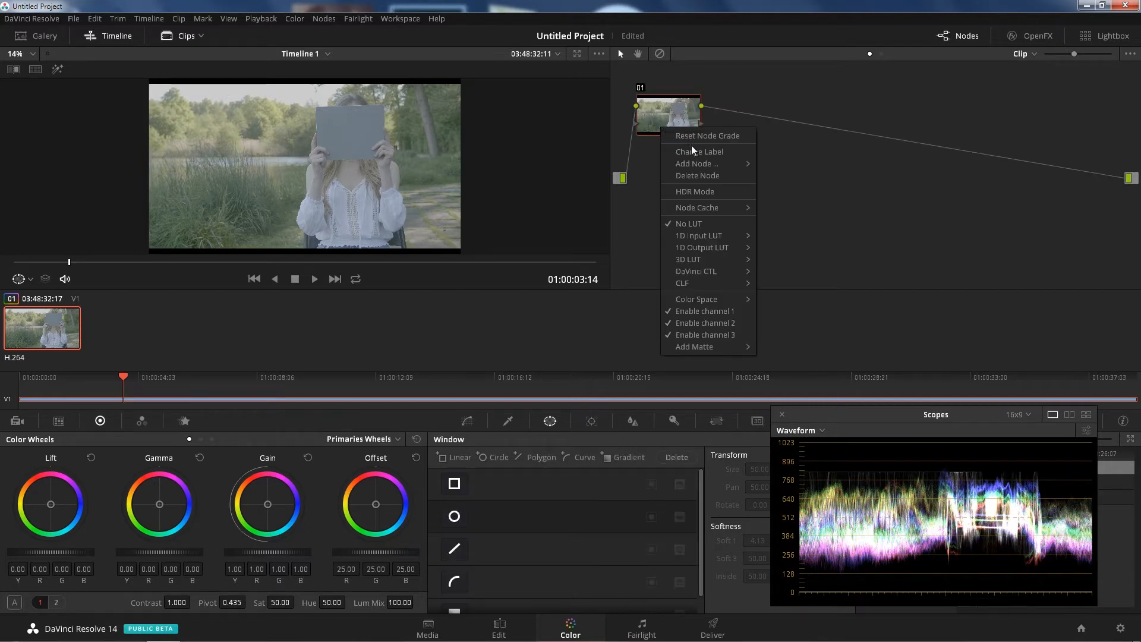
click(696, 163)
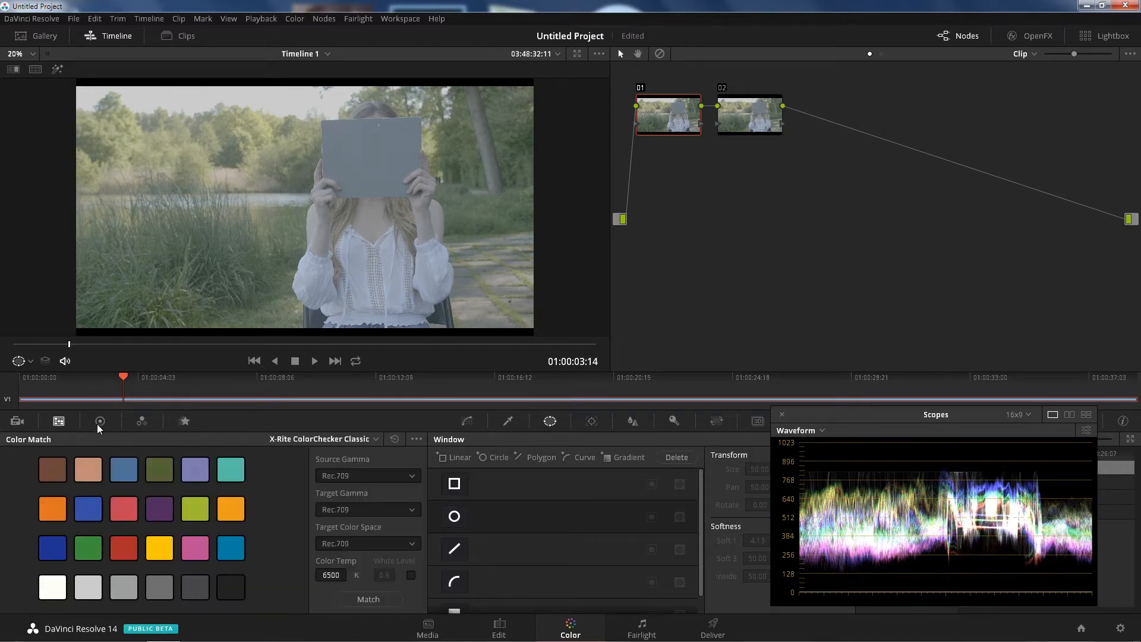
click(100, 421)
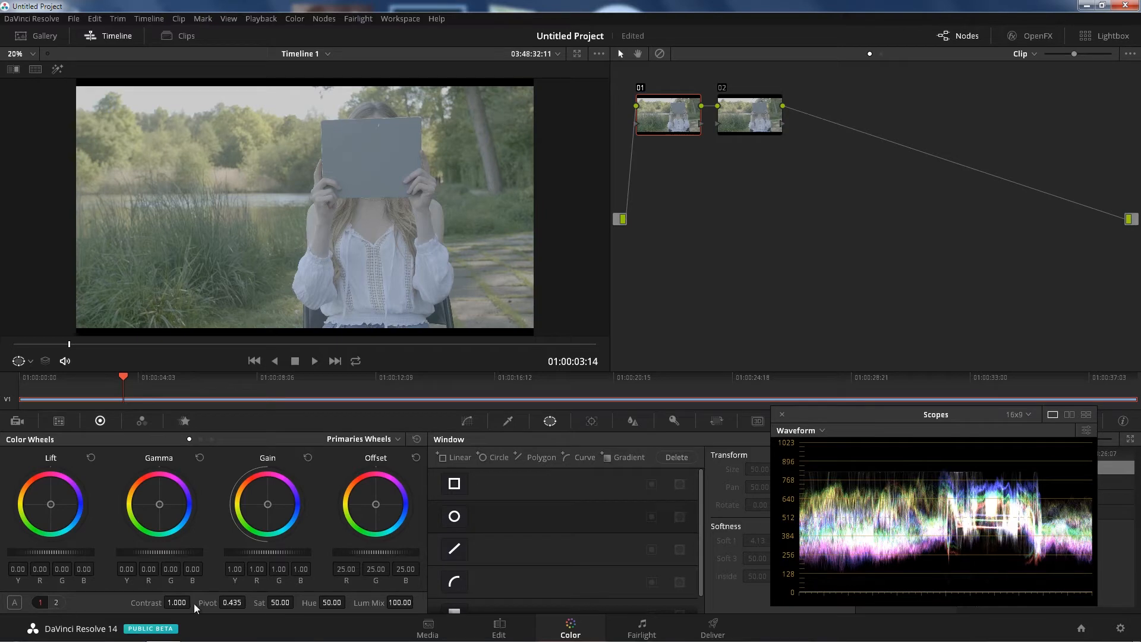
Set node 01's Contrast to 1.490 and its Pivot to 0.497.
click(56, 603)
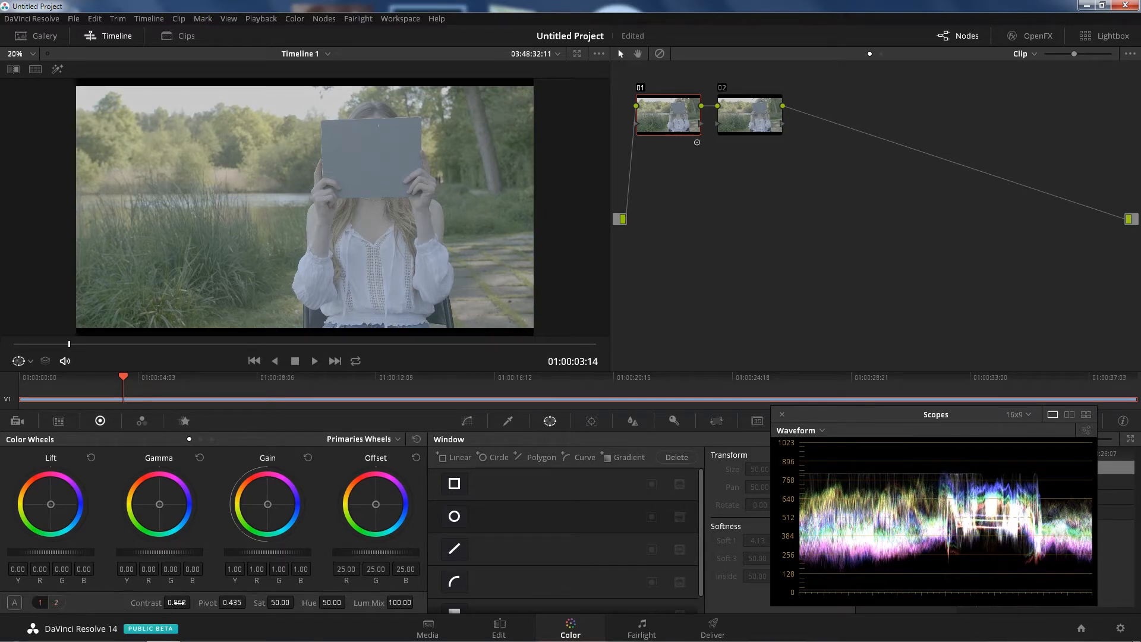
drag(175, 603, 189, 603)
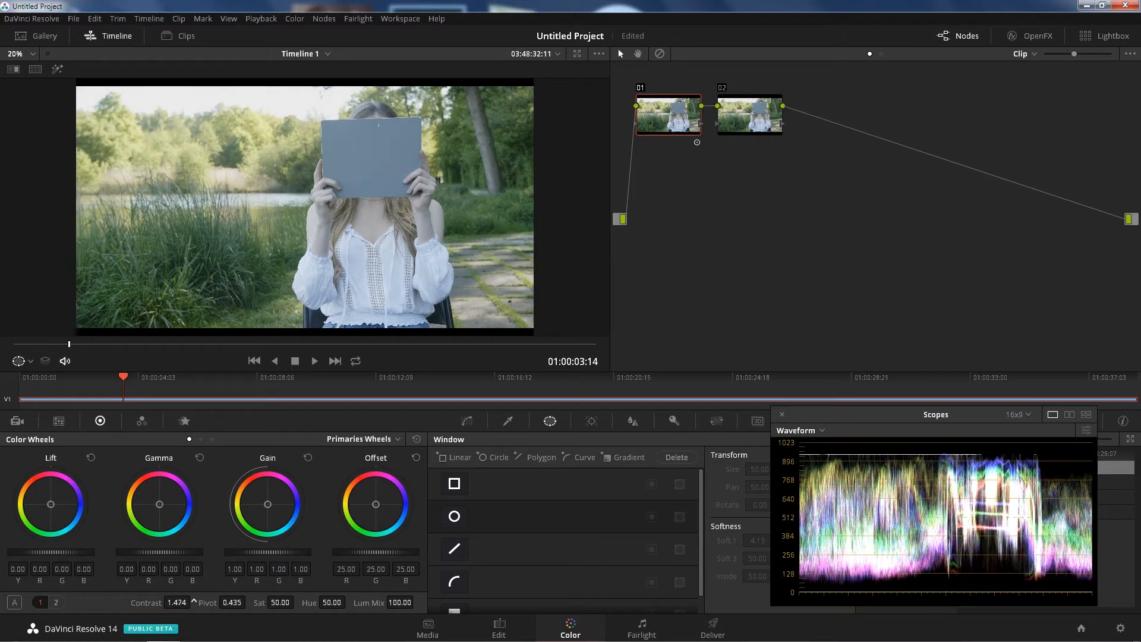
drag(176, 602, 182, 597)
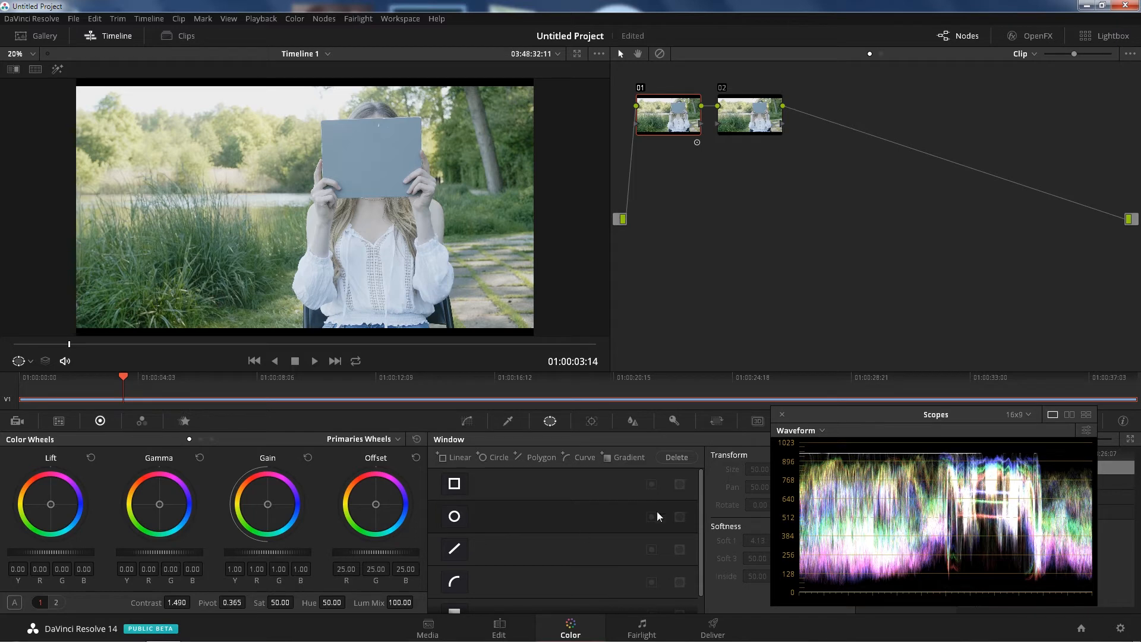
drag(231, 603, 248, 603)
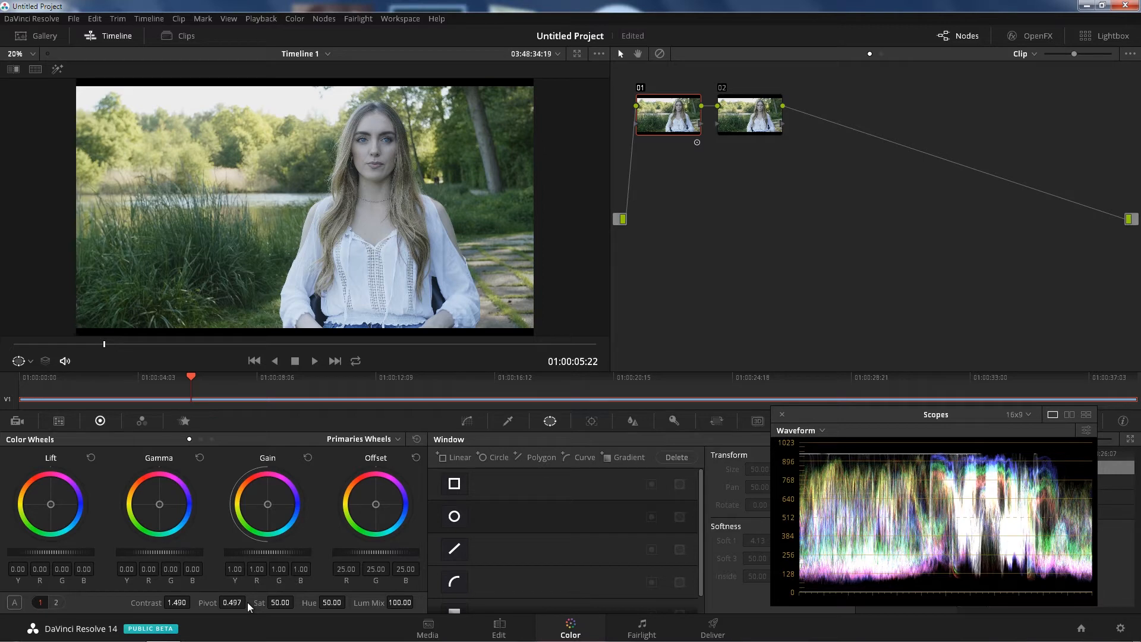
mouse_move(465, 250)
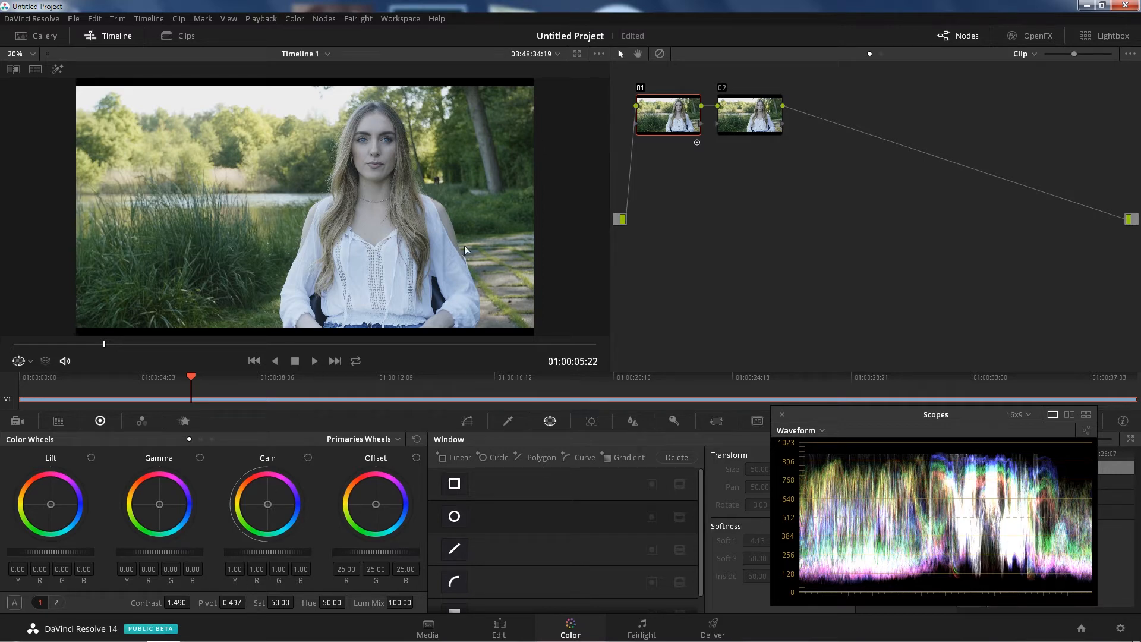
mouse_move(213, 131)
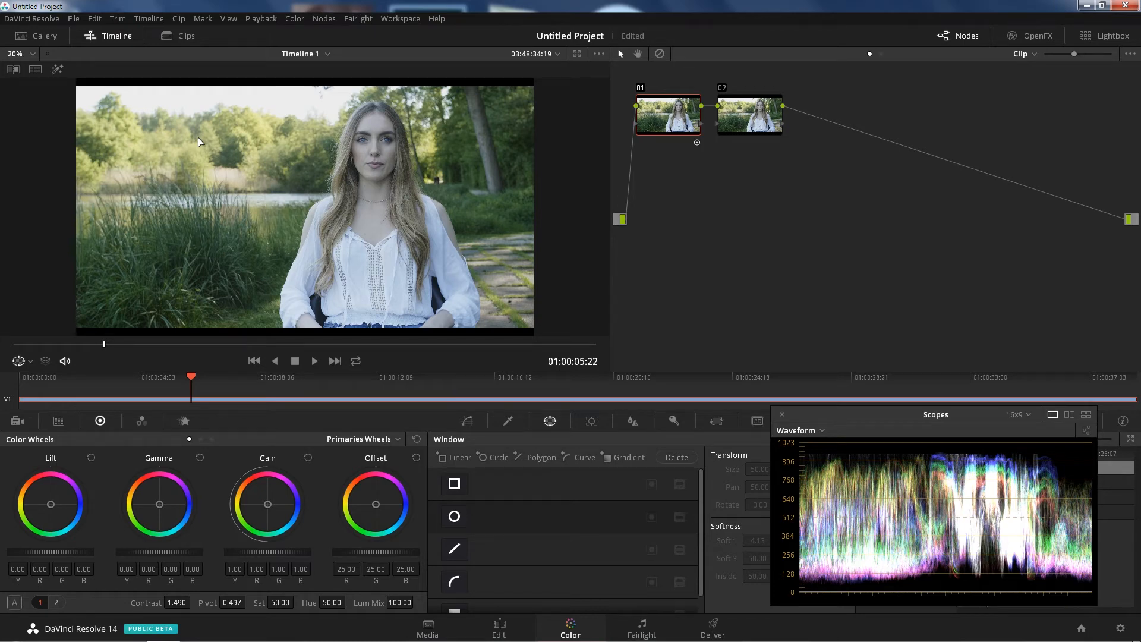
mouse_move(750, 130)
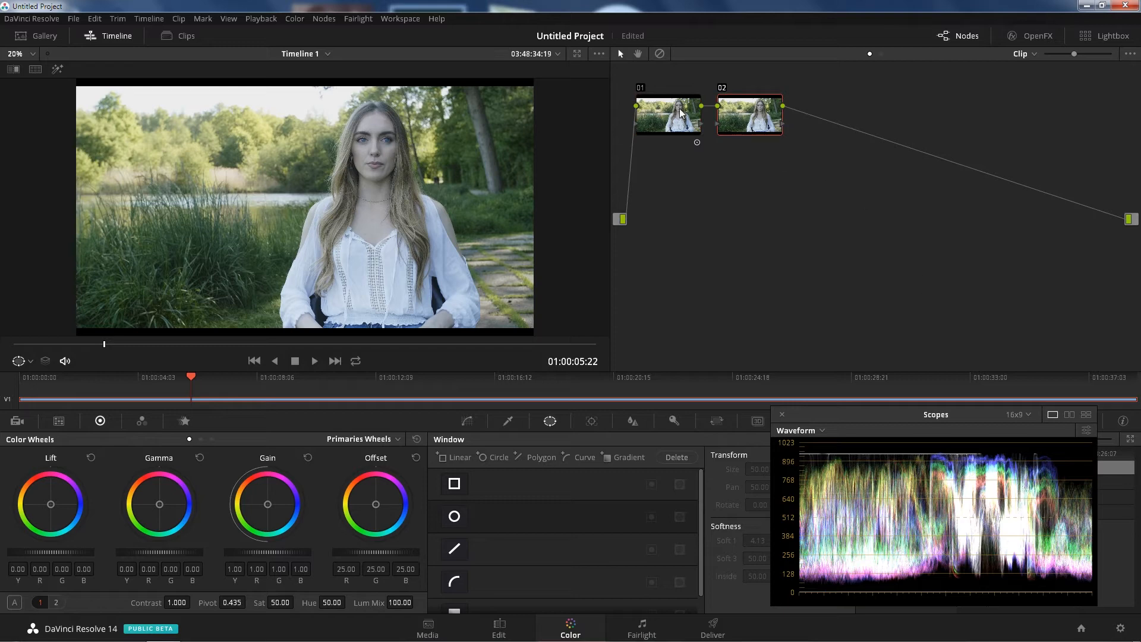
mouse_move(88, 557)
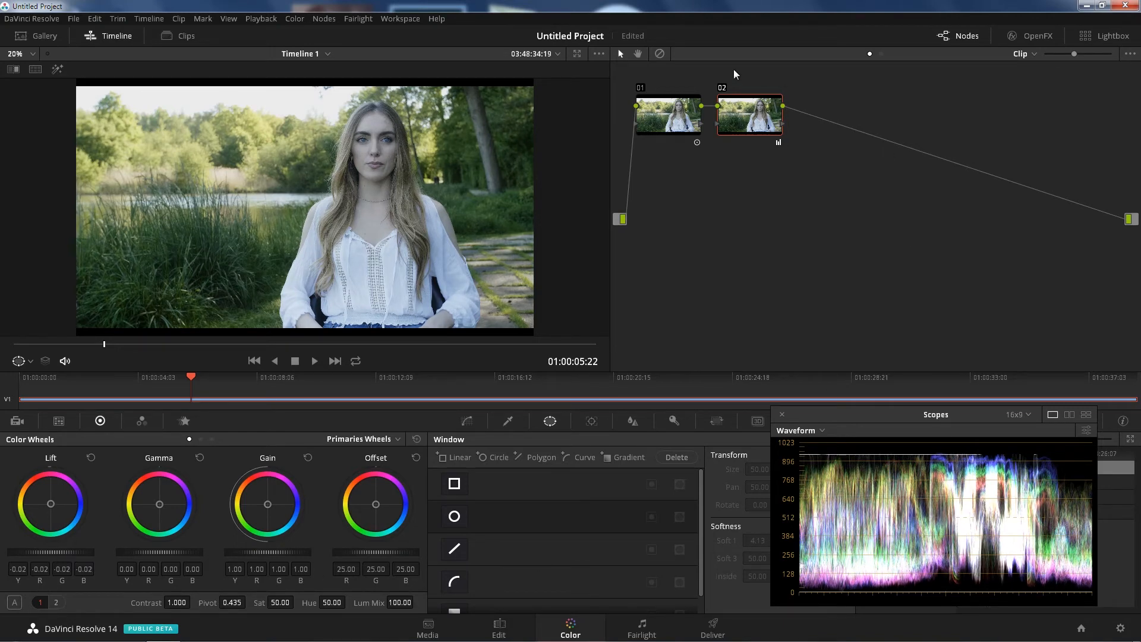
Toggle the grade bypass off and on to compare the -0.02 lift against the original.
click(659, 54)
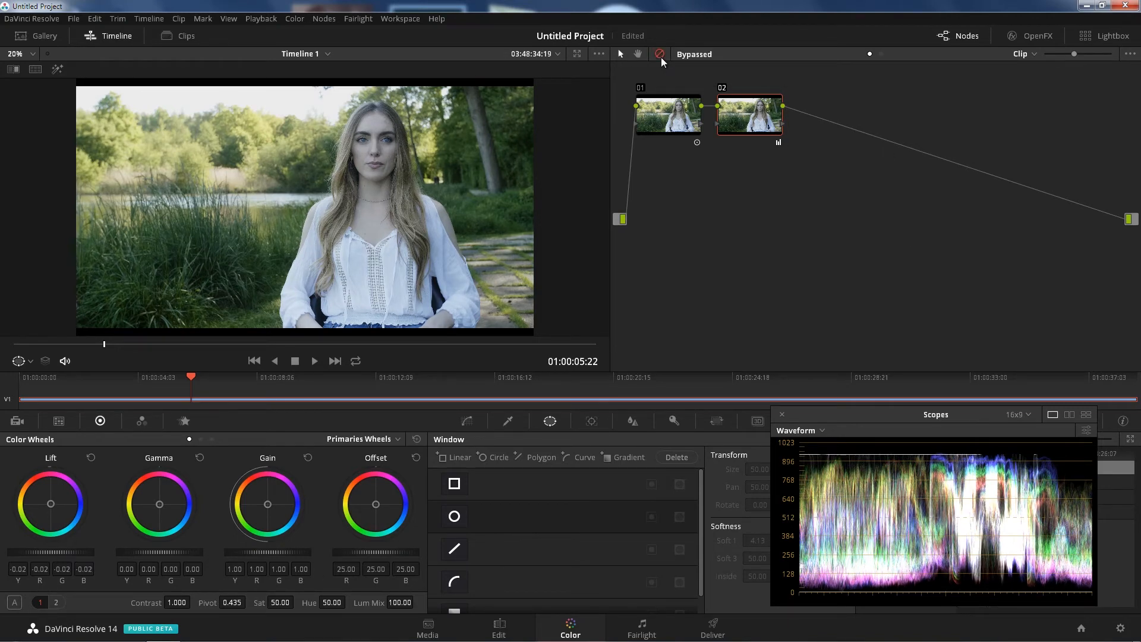
click(659, 54)
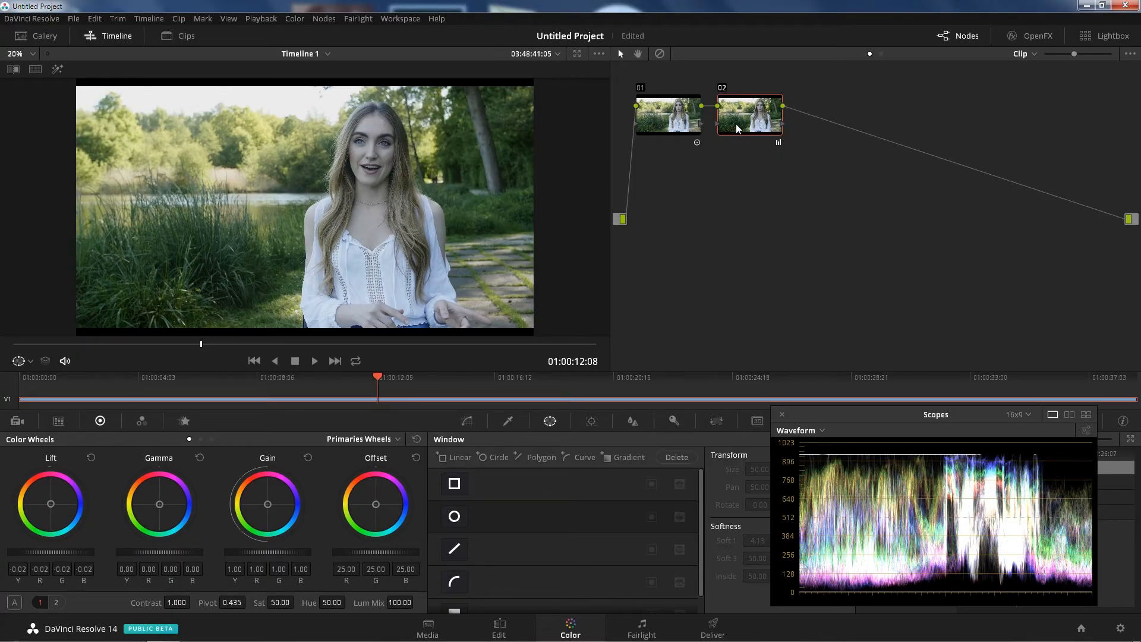
Add a third serial node after node 02.
right_click(750, 115)
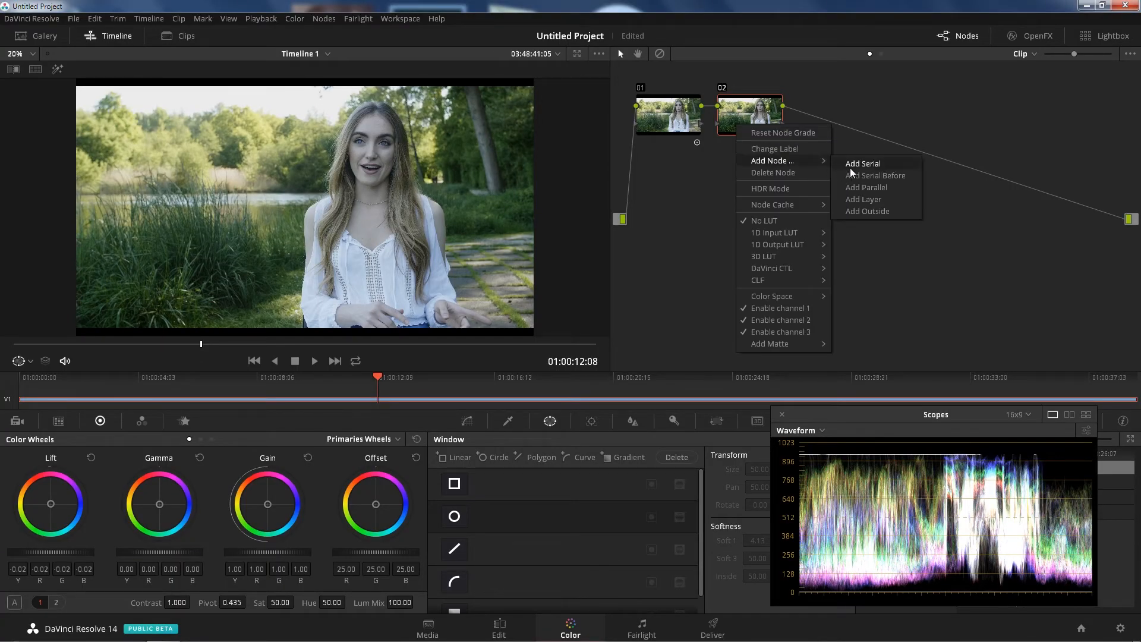
click(861, 163)
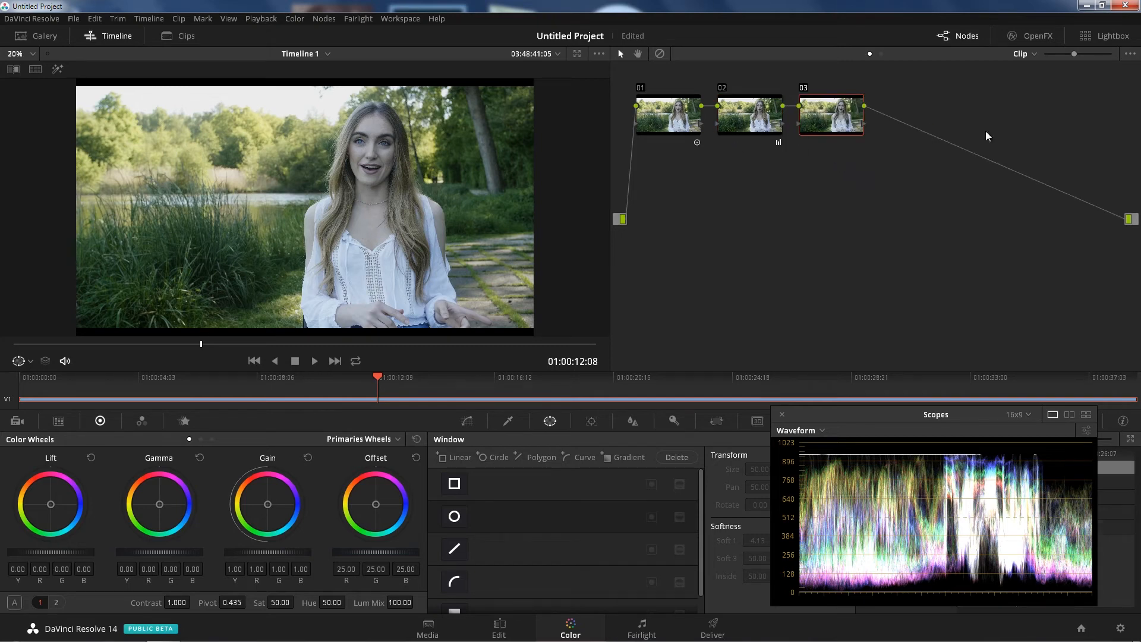
mouse_move(704, 91)
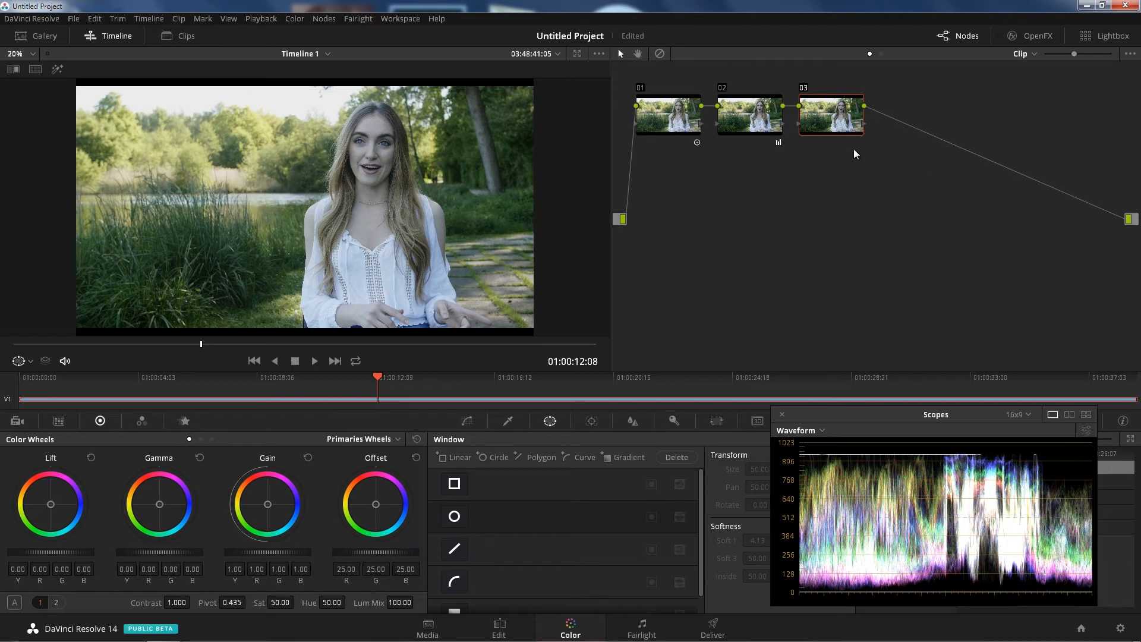
mouse_move(840, 139)
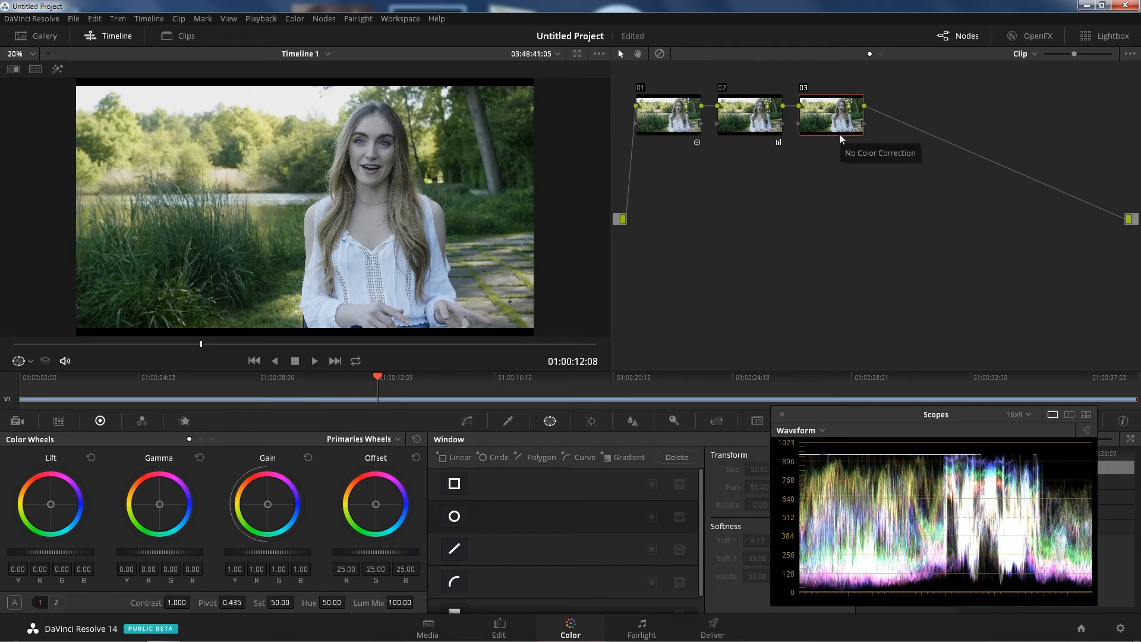
mouse_move(277, 578)
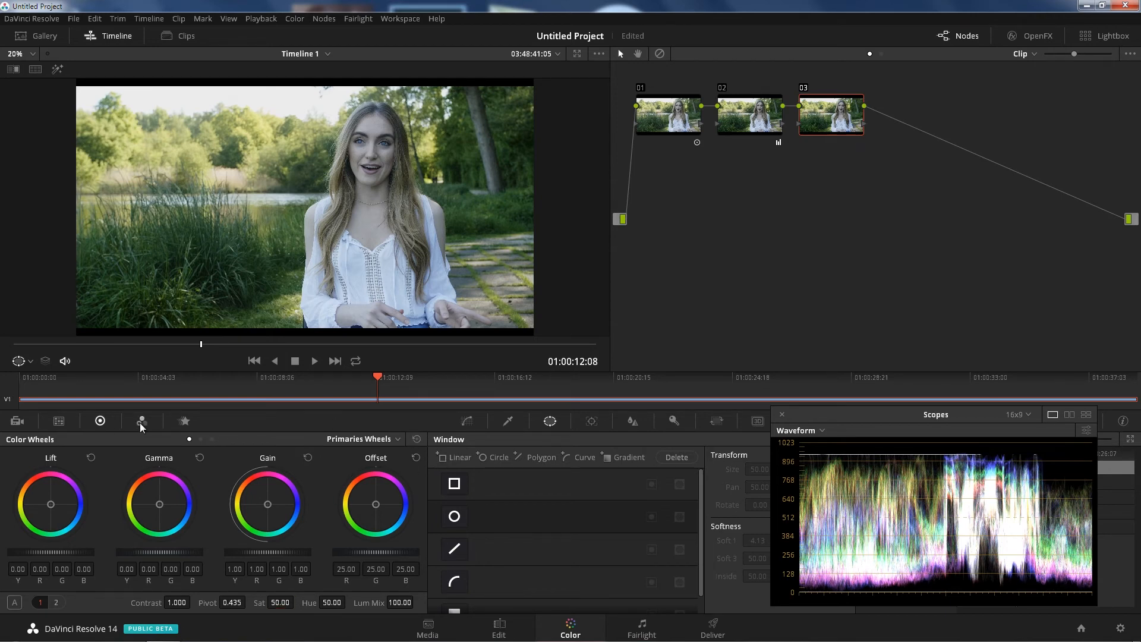
Switch node 03 to the RGB Mixer palette for raising the channel outputs to 2.00.
click(141, 421)
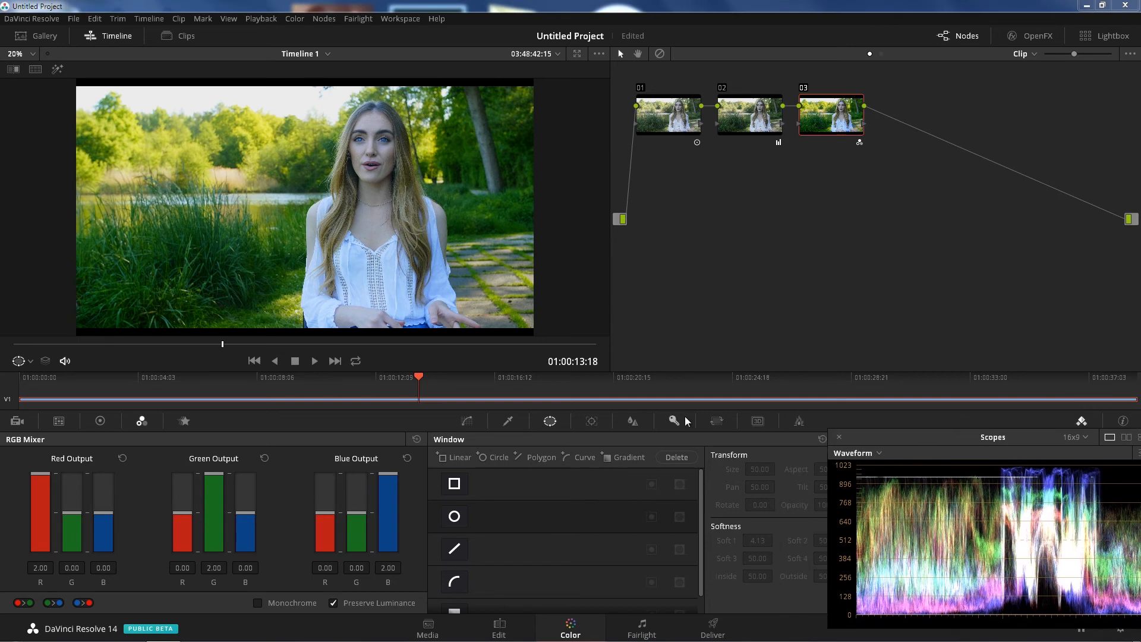
Lower node 03's Key Output Gain to 0.366 and bypass the grade to compare.
click(672, 420)
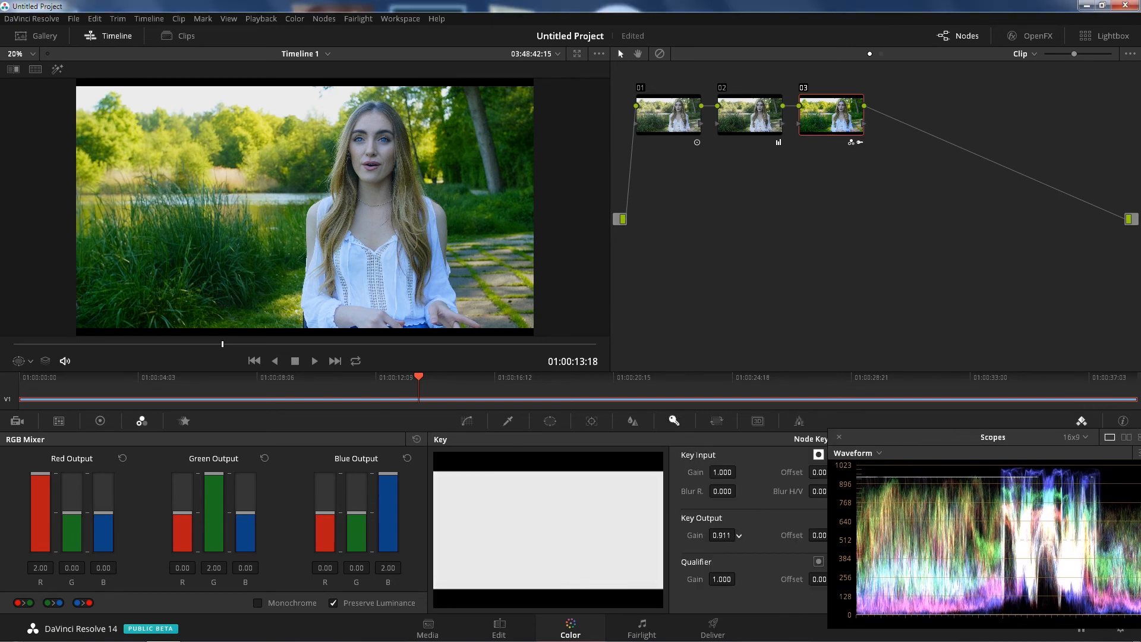
click(723, 535)
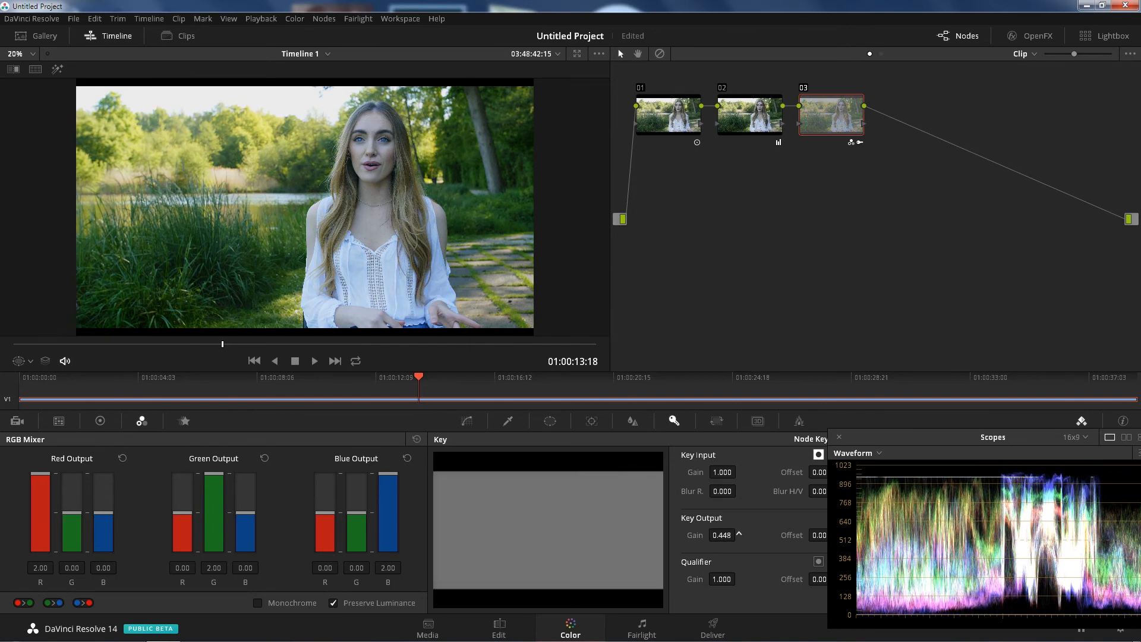
drag(721, 534, 721, 542)
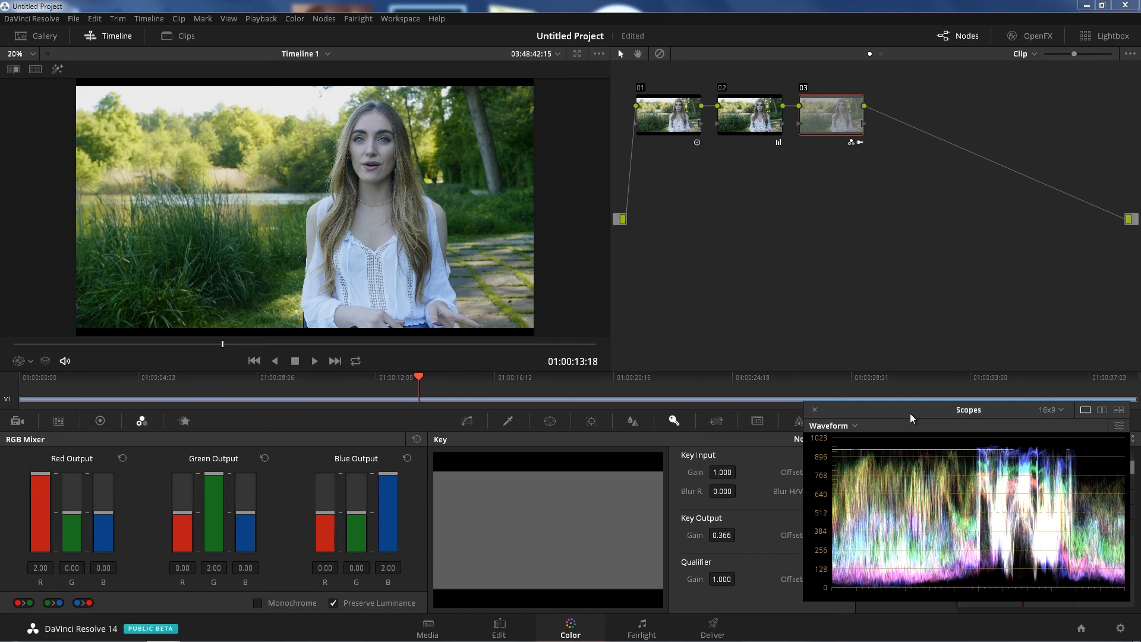
click(659, 55)
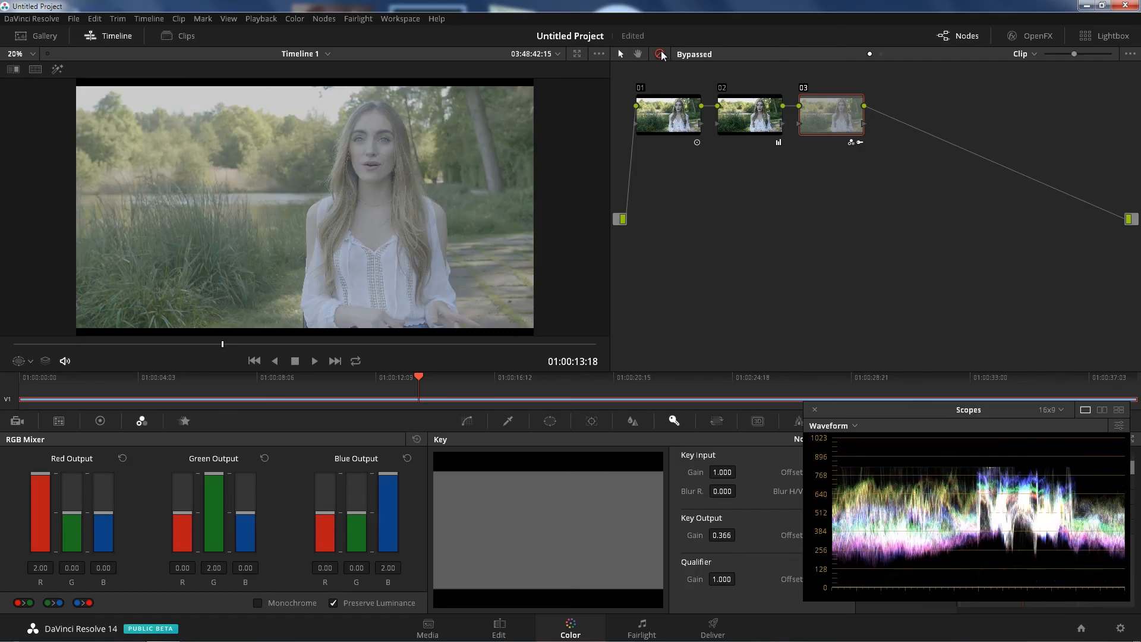